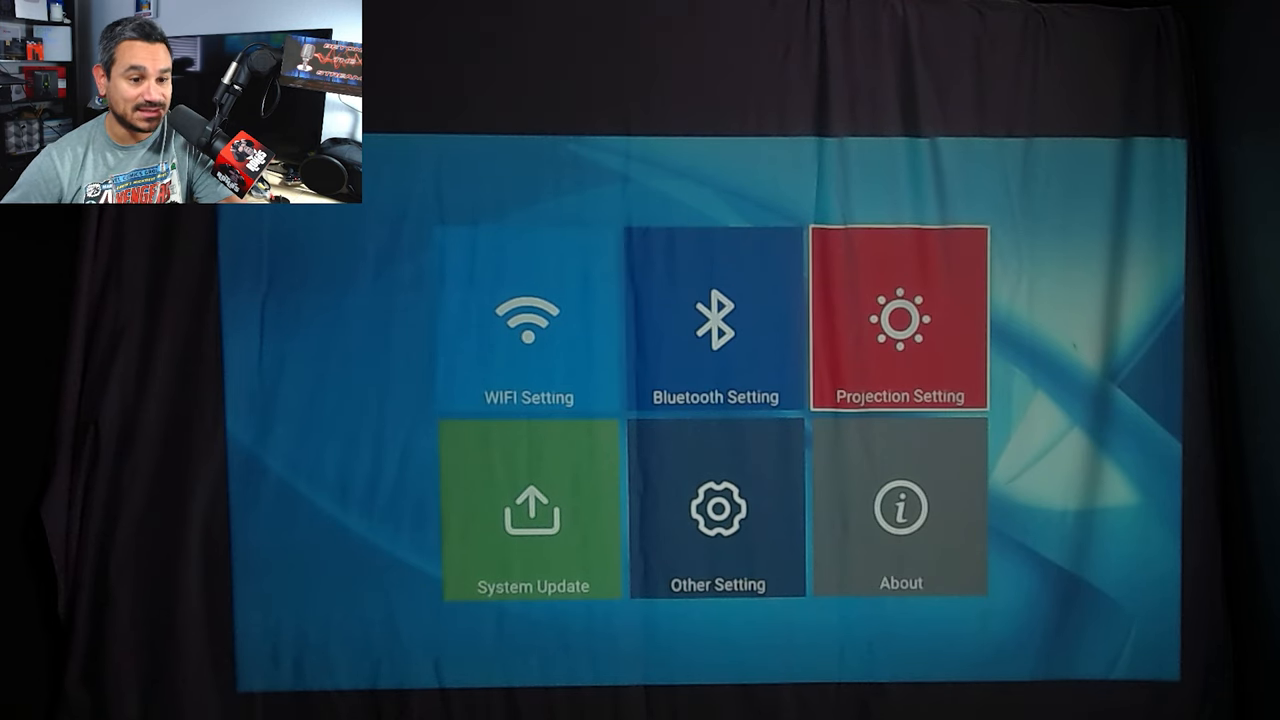
Step: Show the Projection settings: Front-Desktop mode, Manual keystone, both keystone values at 0
click(900, 320)
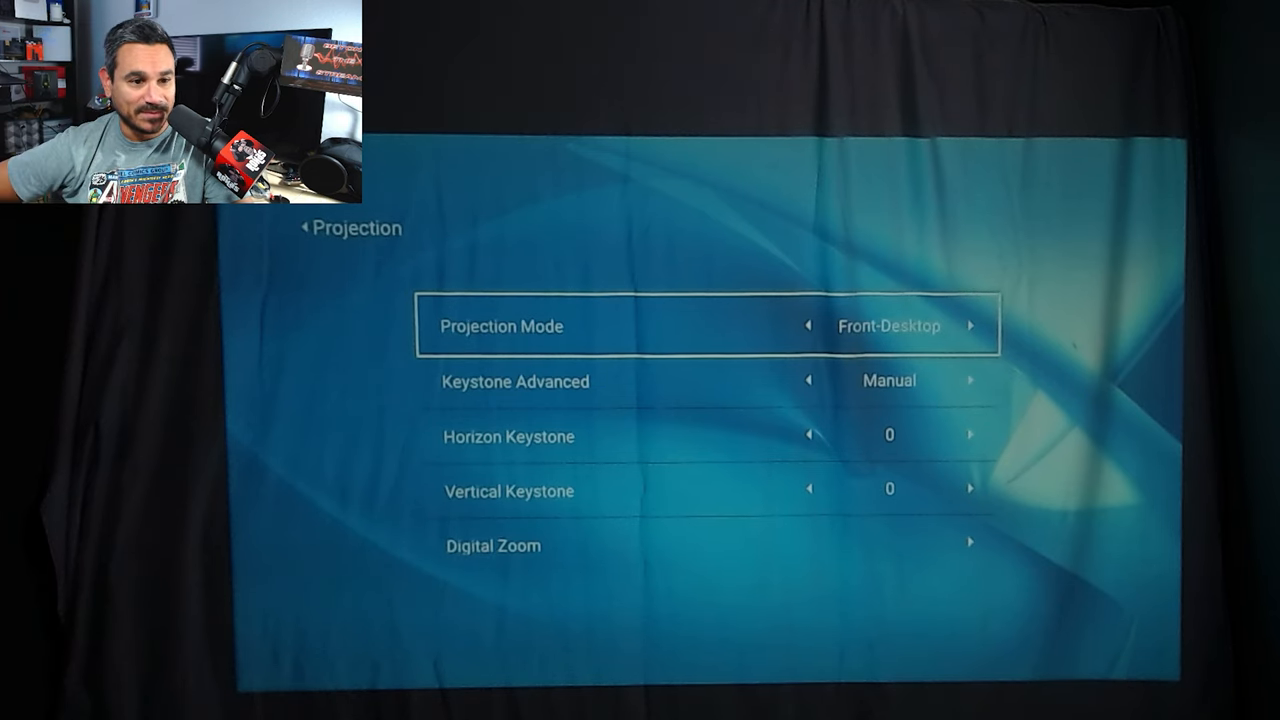
Step: Test horizontal and vertical keystone correction and return both to 0
key(Down)
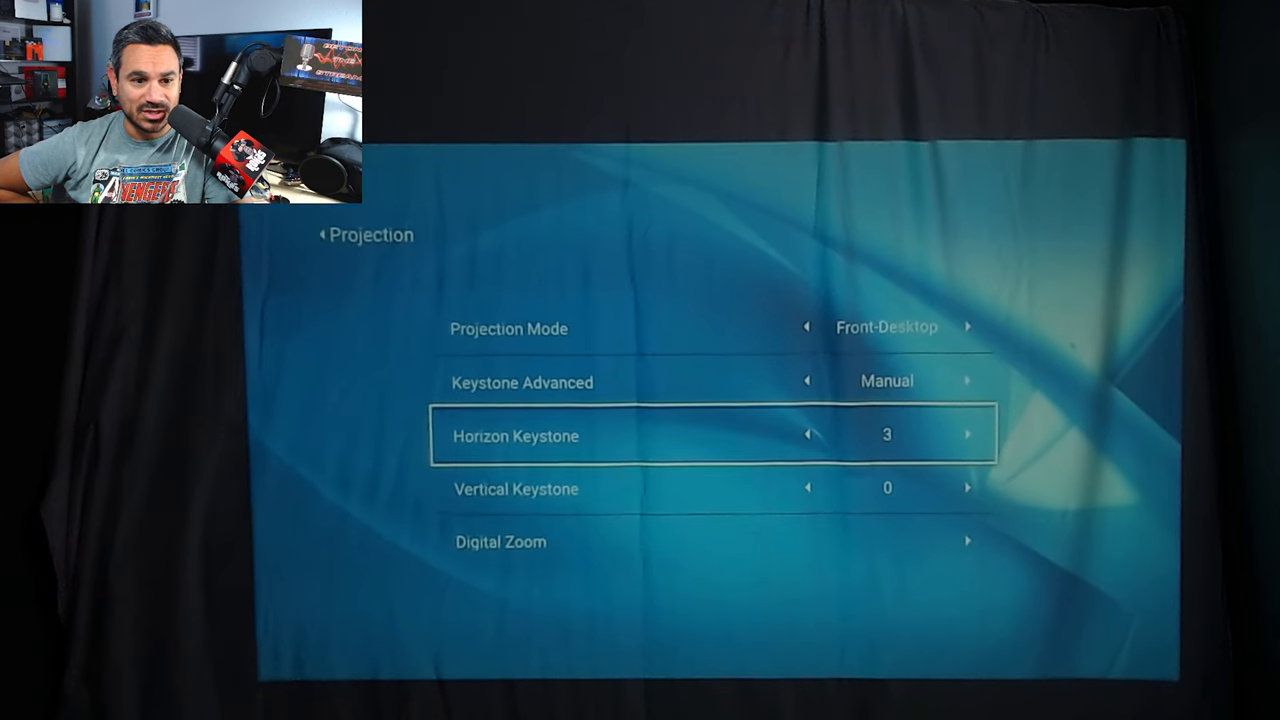
click(808, 434)
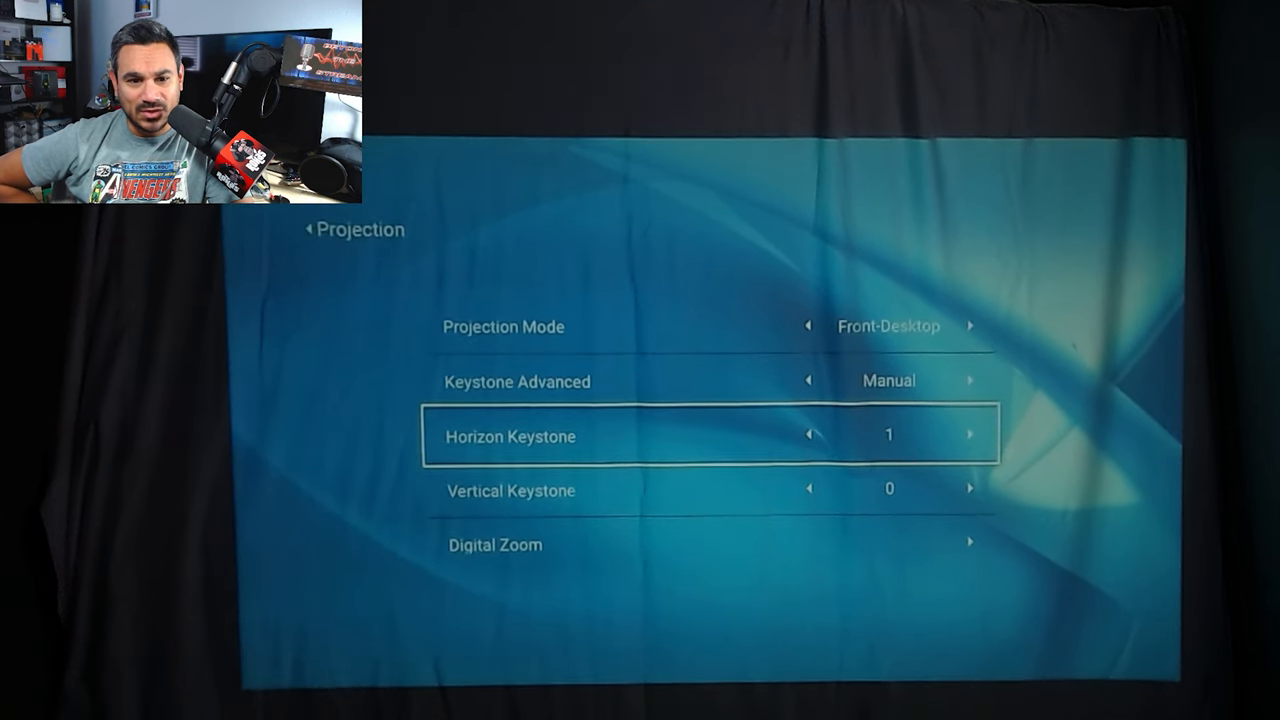
click(808, 436)
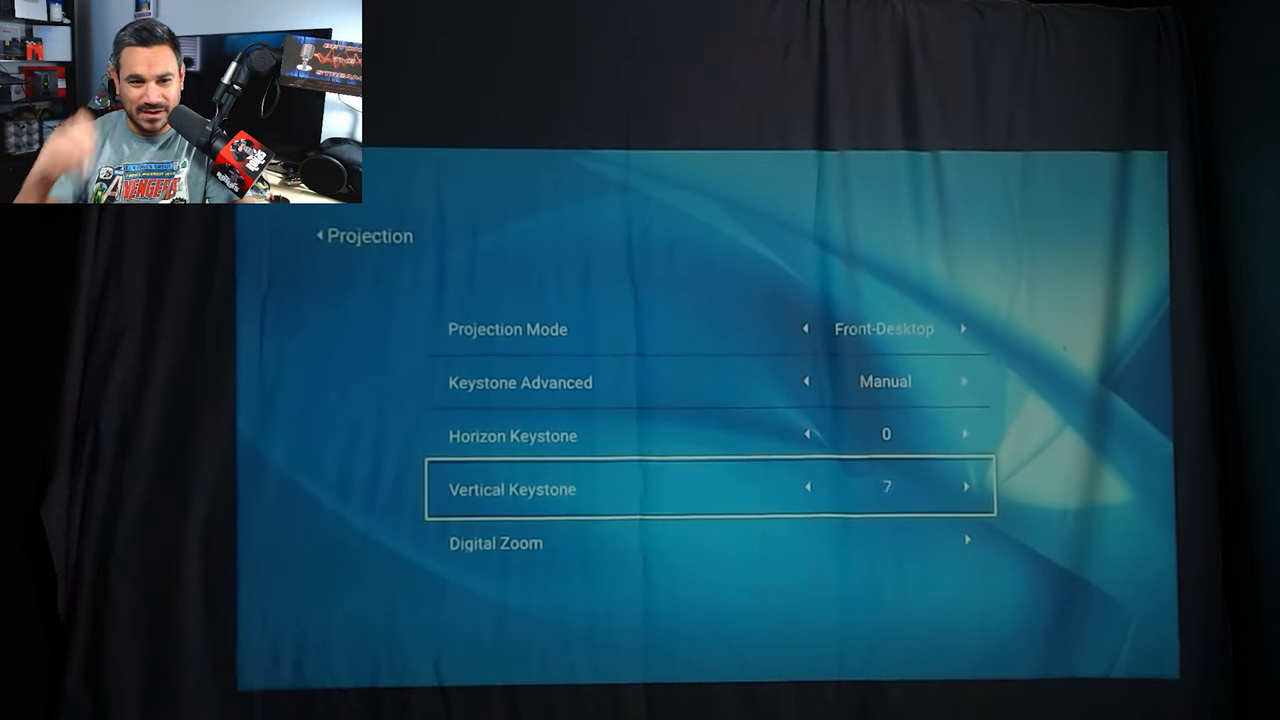
click(964, 486)
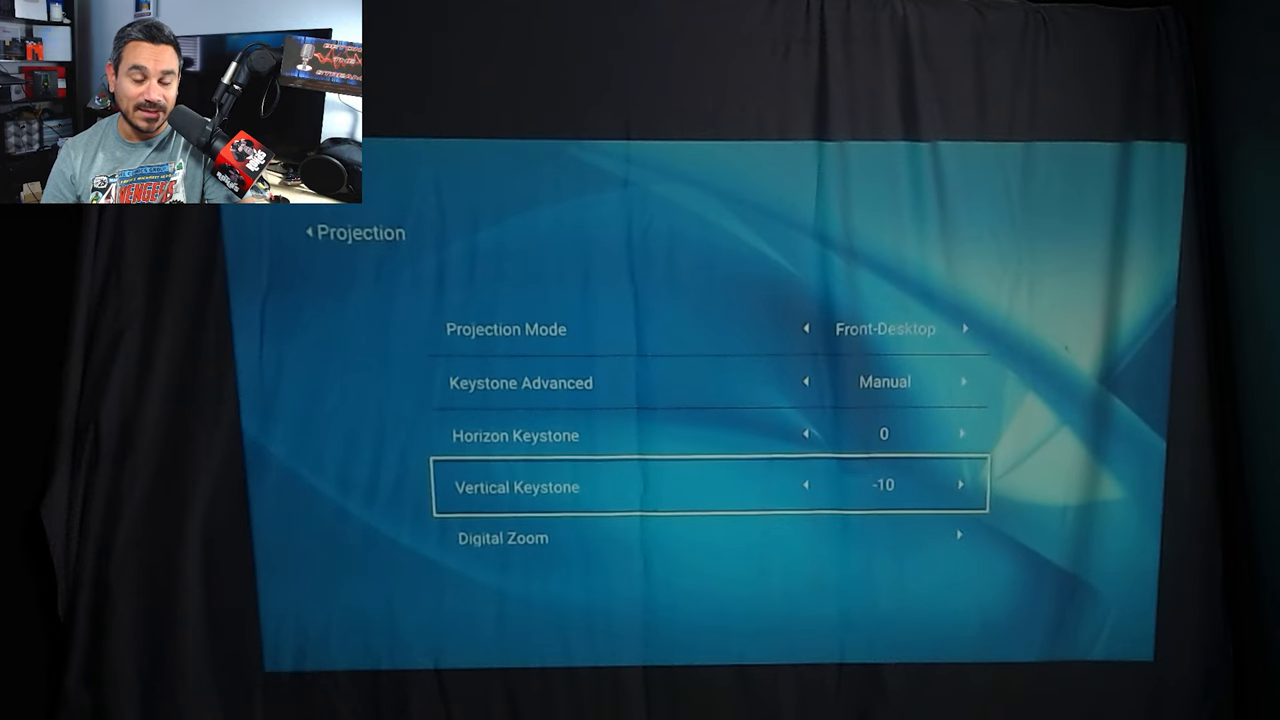
key(Down)
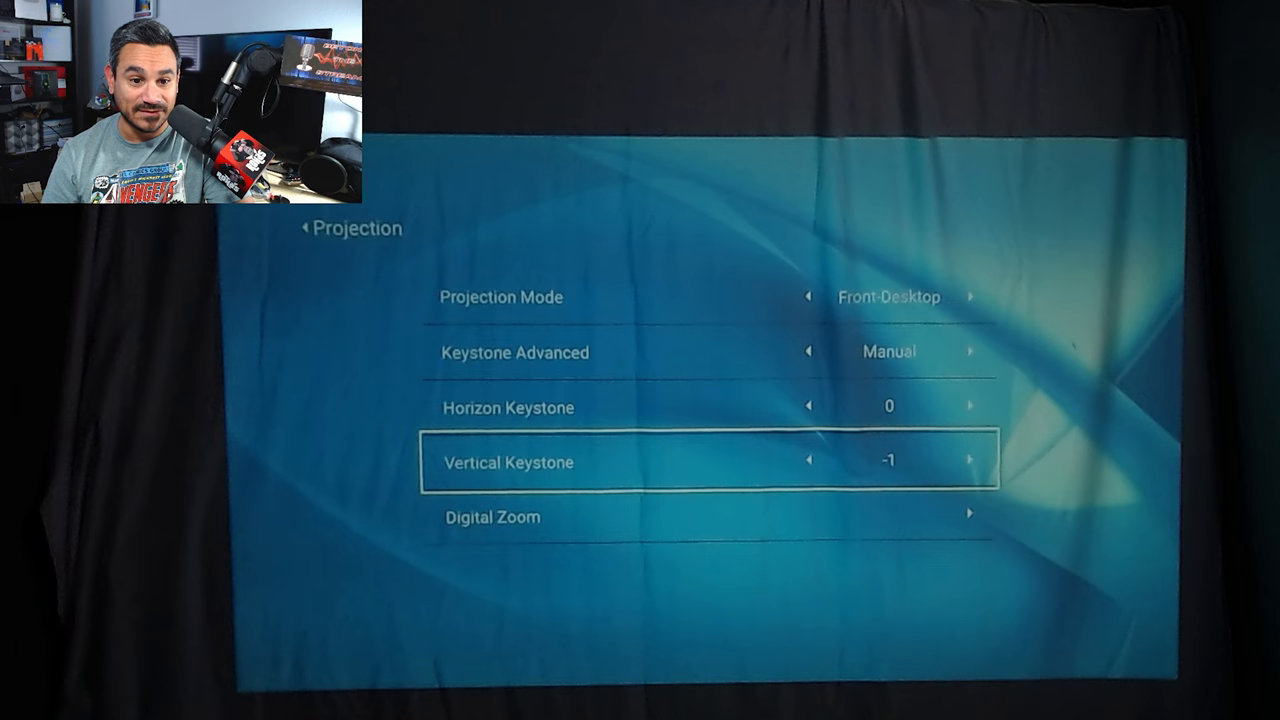
click(968, 460)
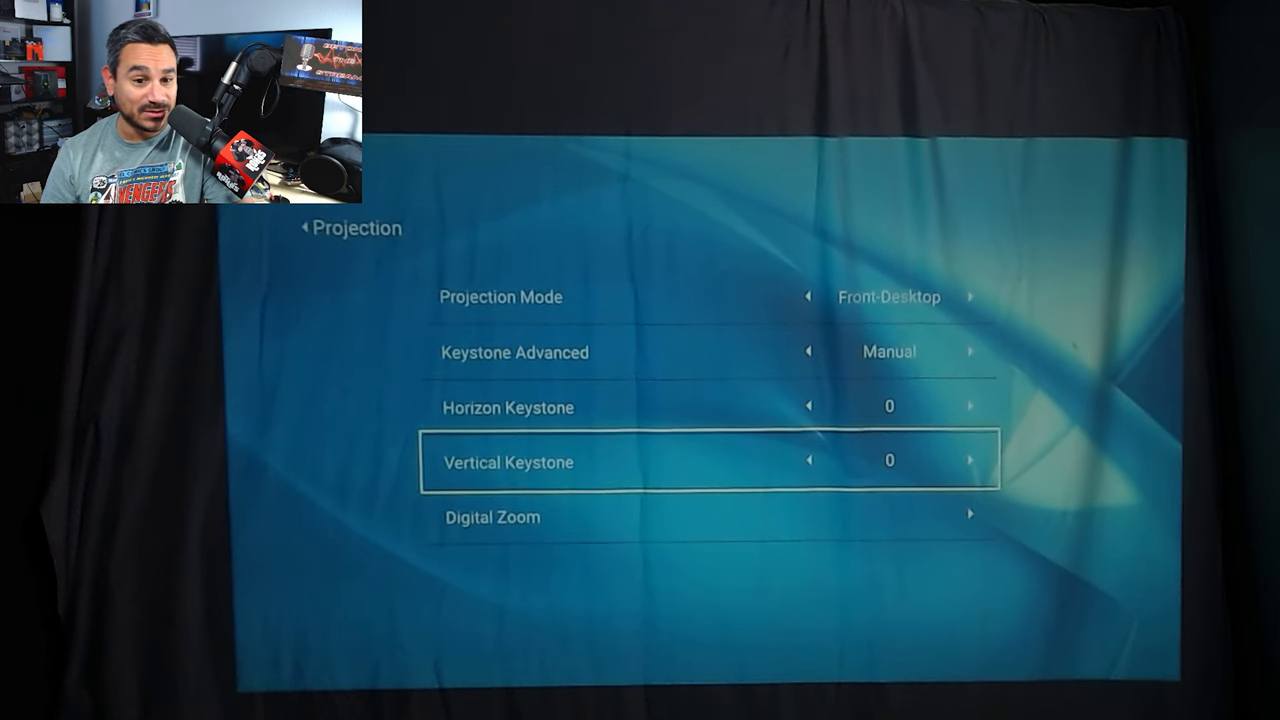
Step: Show the Digital Zoom adjustment at 100%
key(Down)
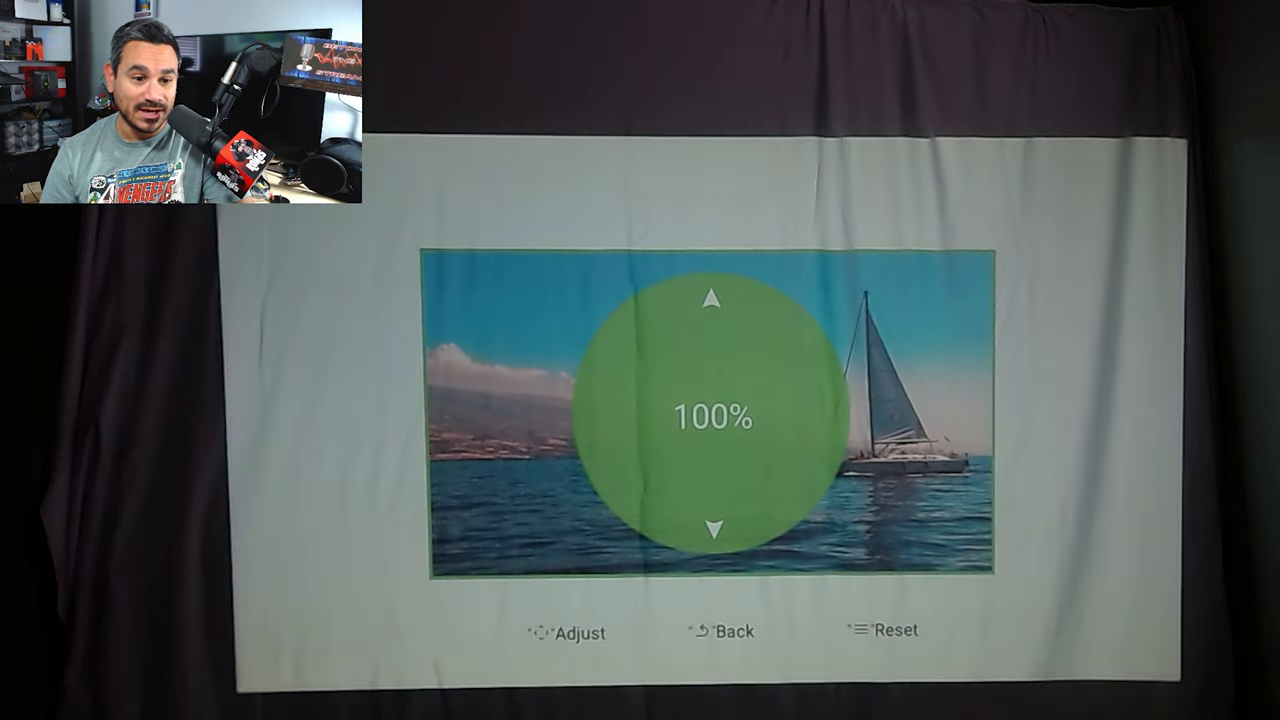
Step: Leave Digital Zoom and return to the main settings grid
click(712, 530)
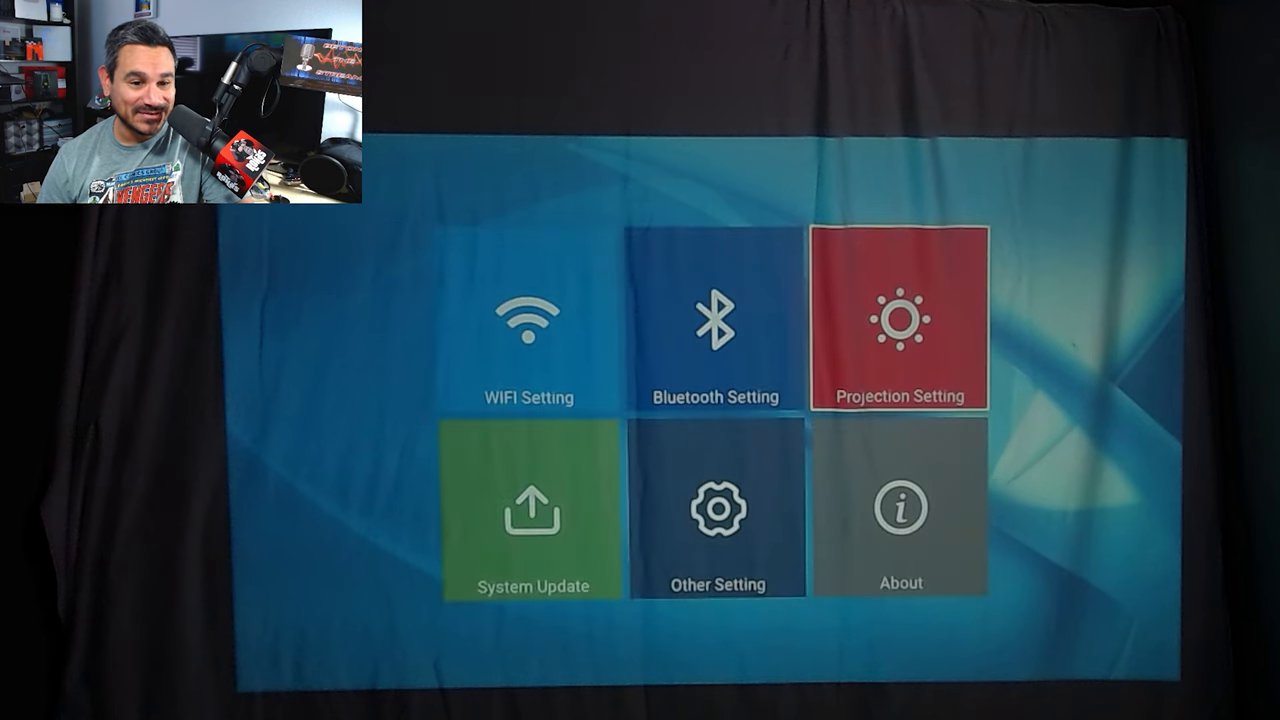
Step: Check Projection and Other Setting (Boot Source AV, Standby power), then bring up the shutdown prompt
click(900, 320)
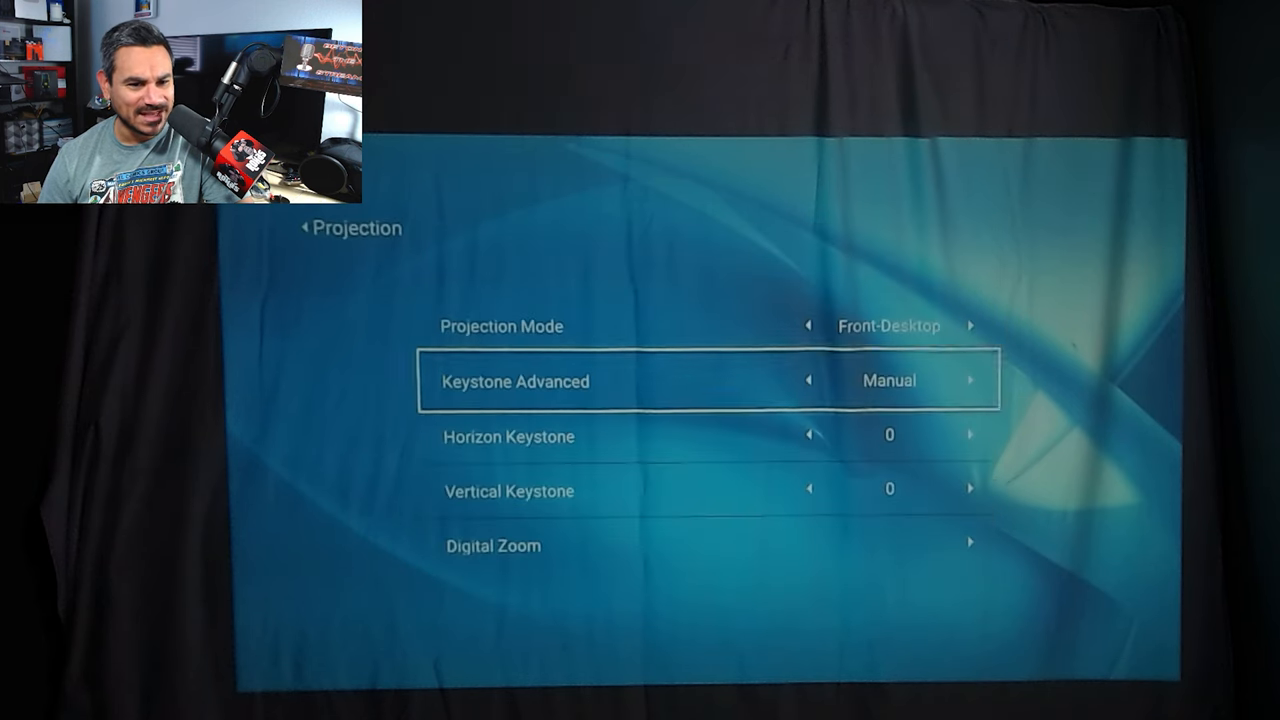
key(Down)
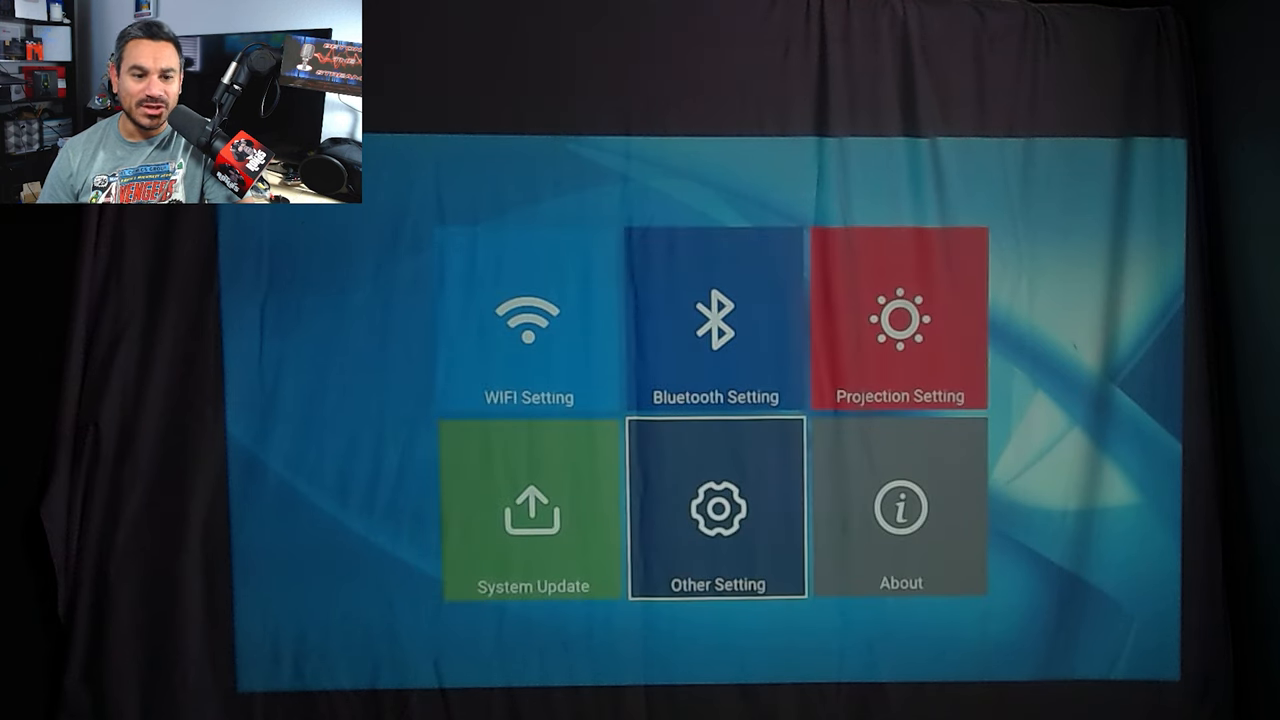
click(716, 510)
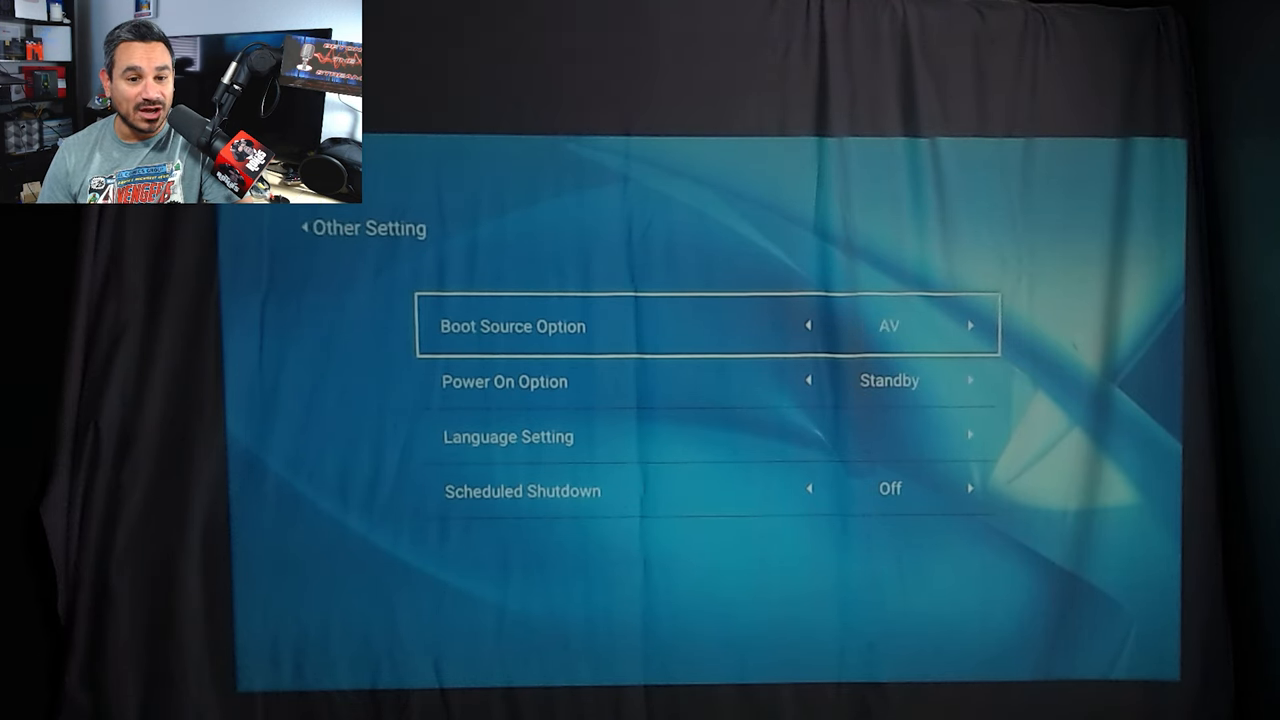
click(968, 324)
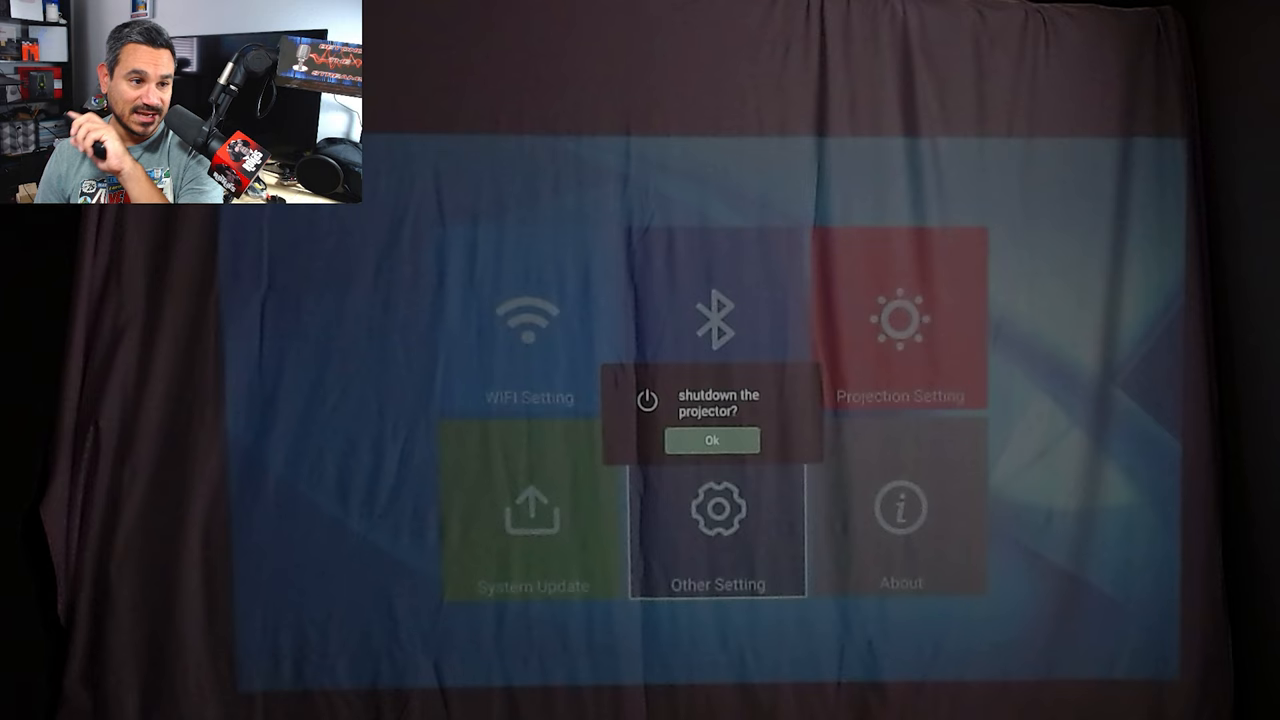
Step: Dismiss the shutdown prompt and return to the main settings grid
click(710, 440)
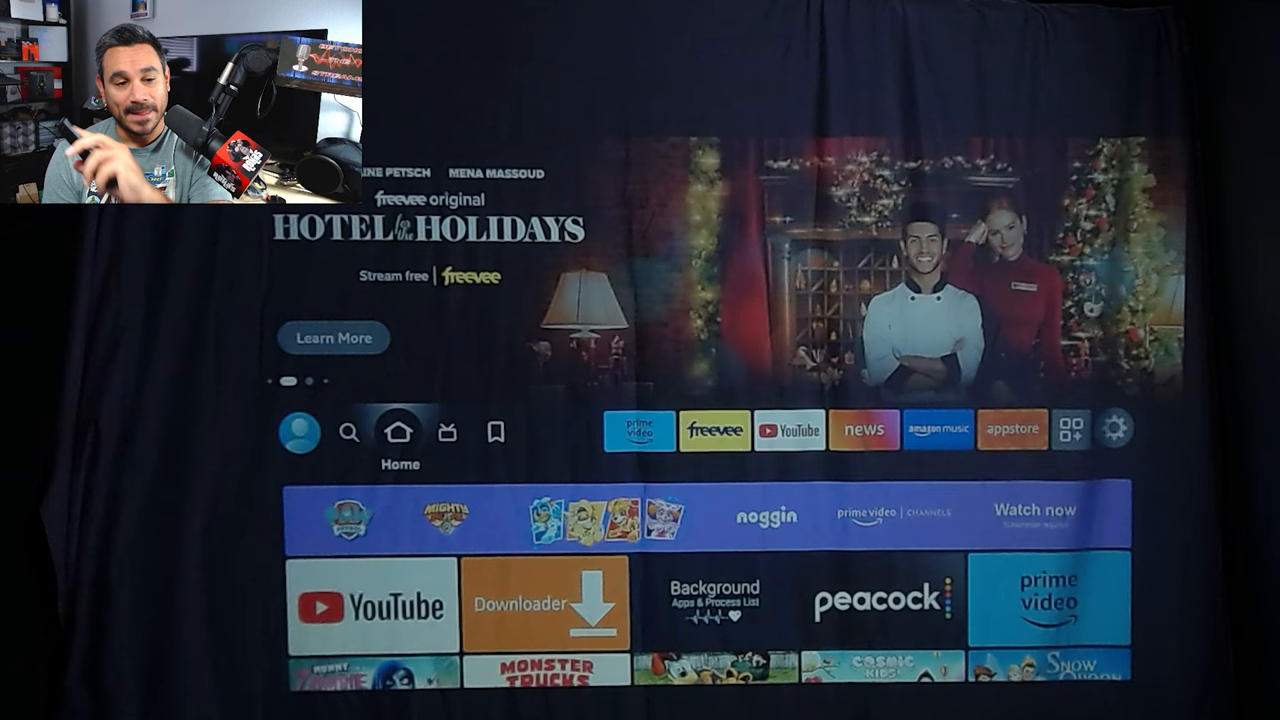
click(1114, 428)
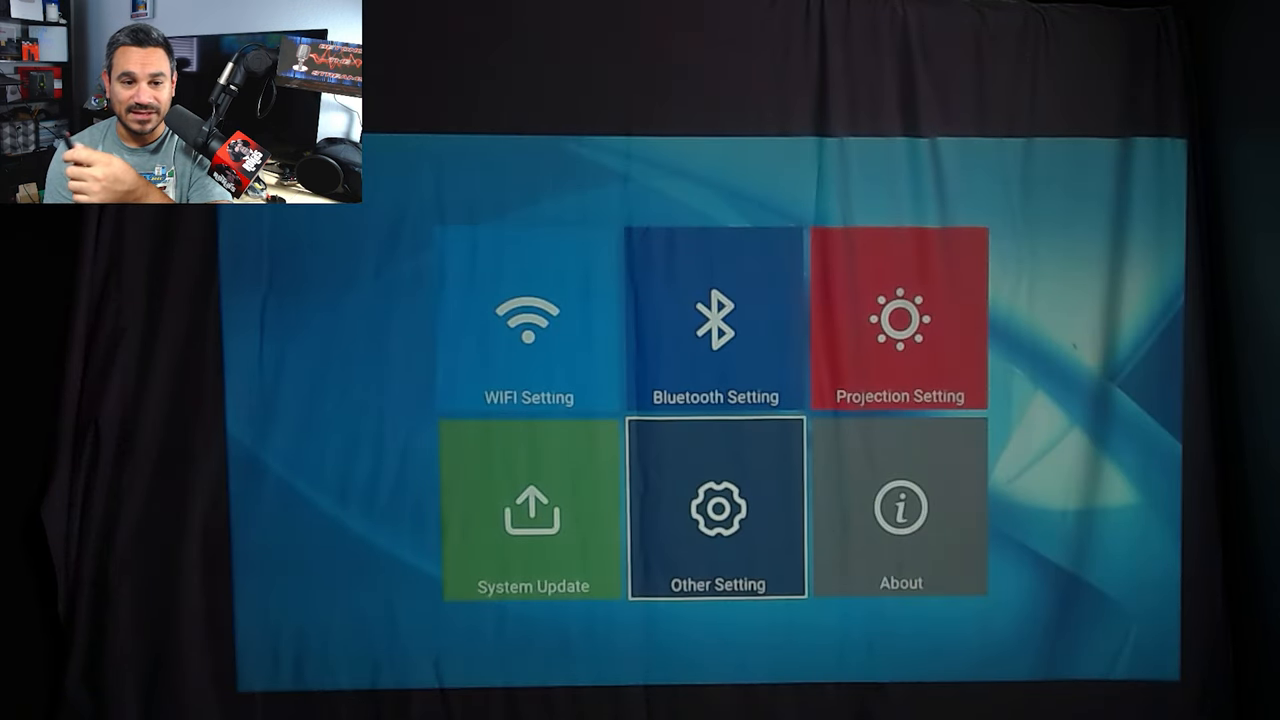
Step: Browse Boot Source and Power On options in Other Setting, then return to the grid
click(716, 510)
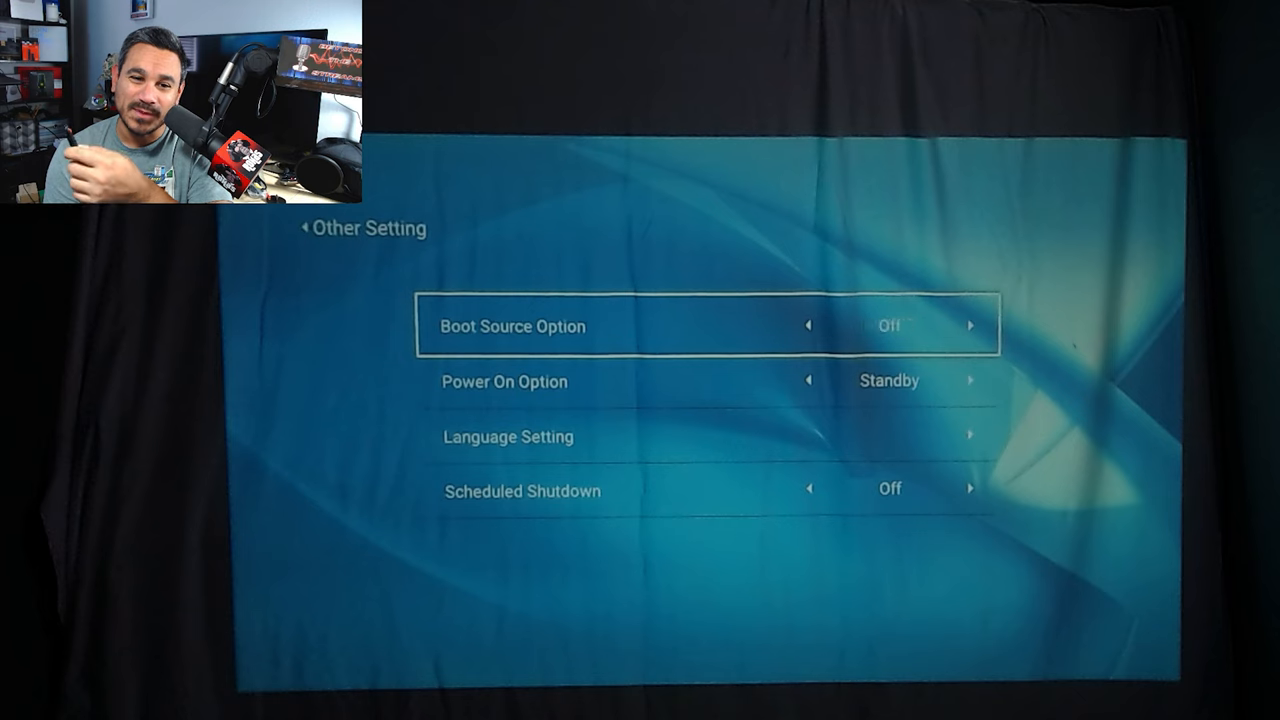
key(Down)
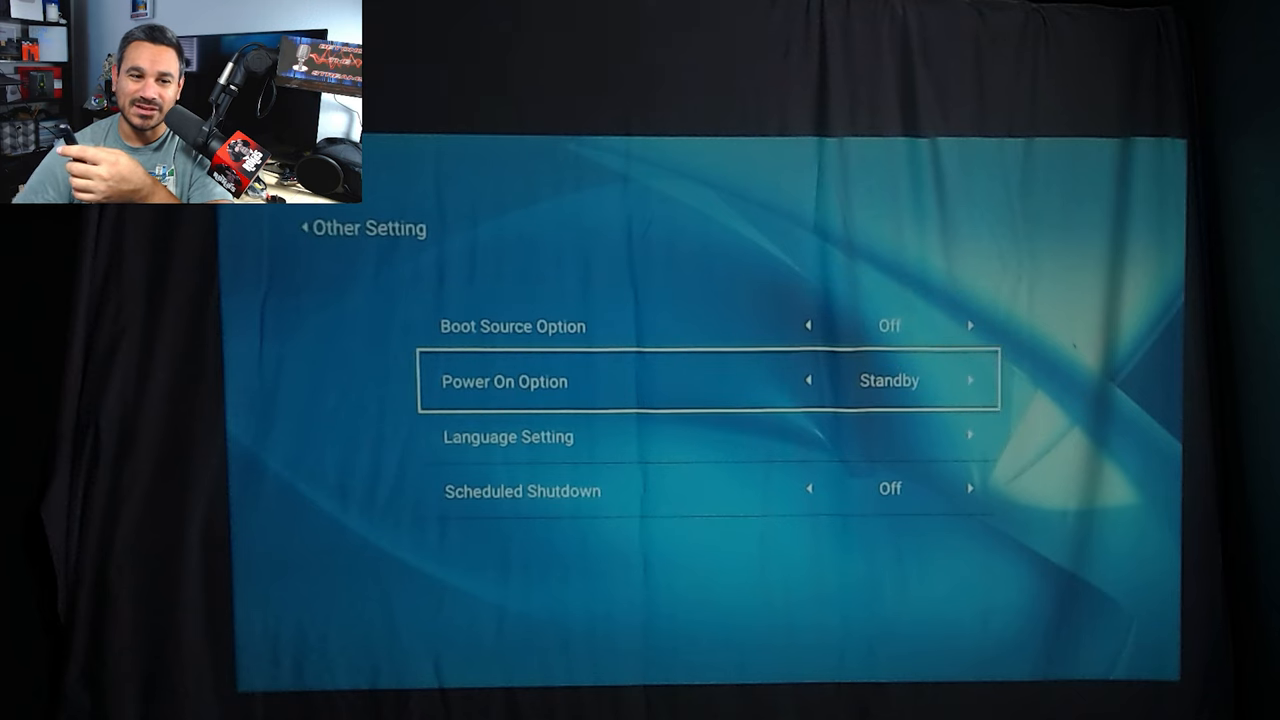
click(968, 380)
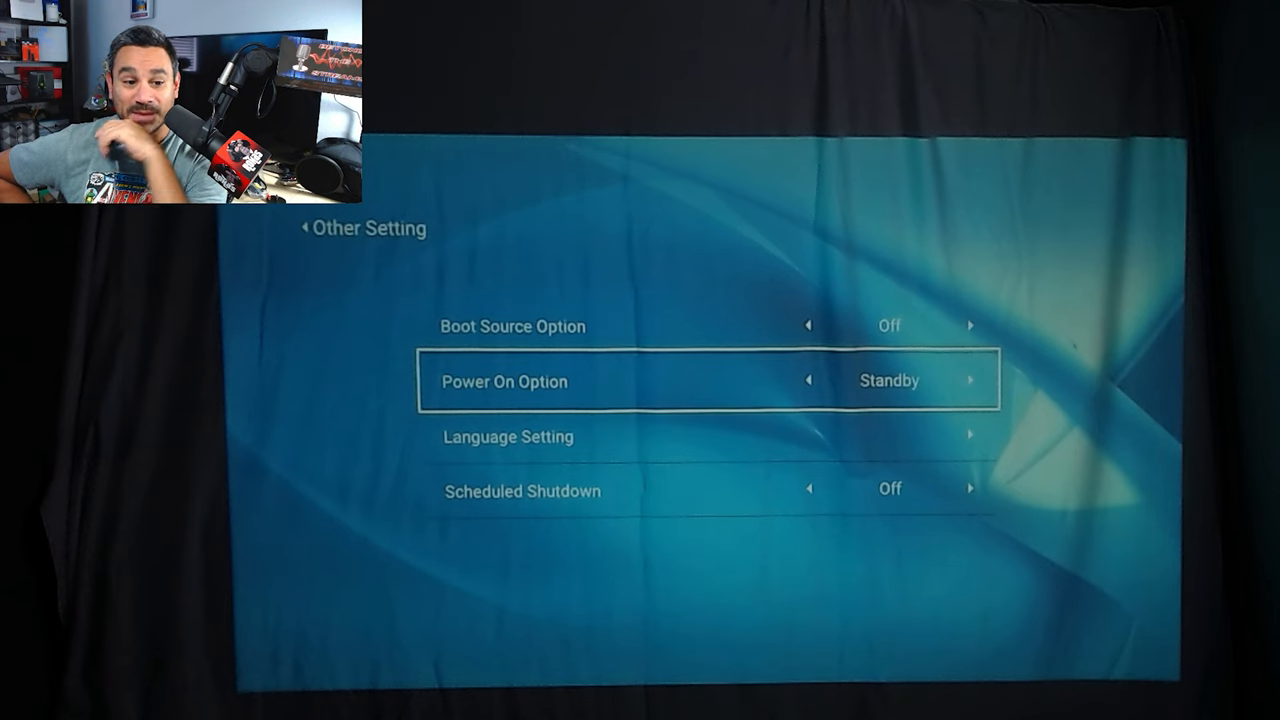
key(down)
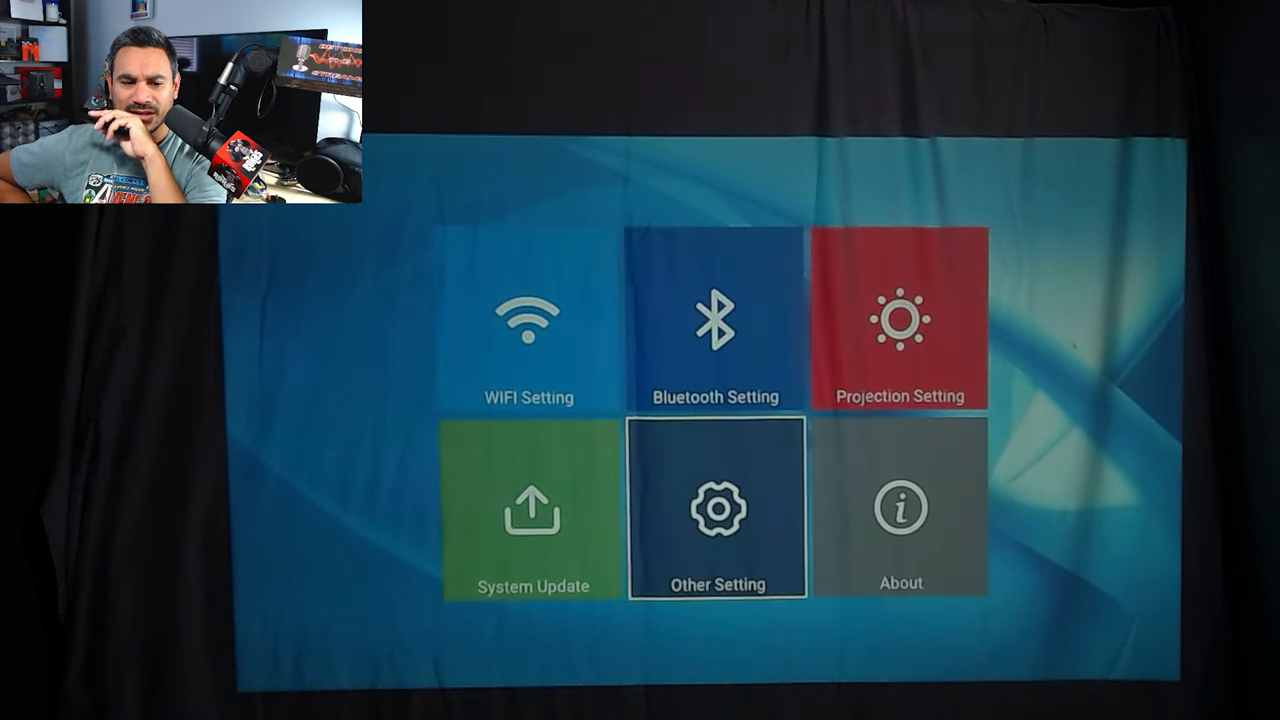
Step: Show the System Update page with Online Update, Local Update and Restore Factory, network not connected
click(528, 512)
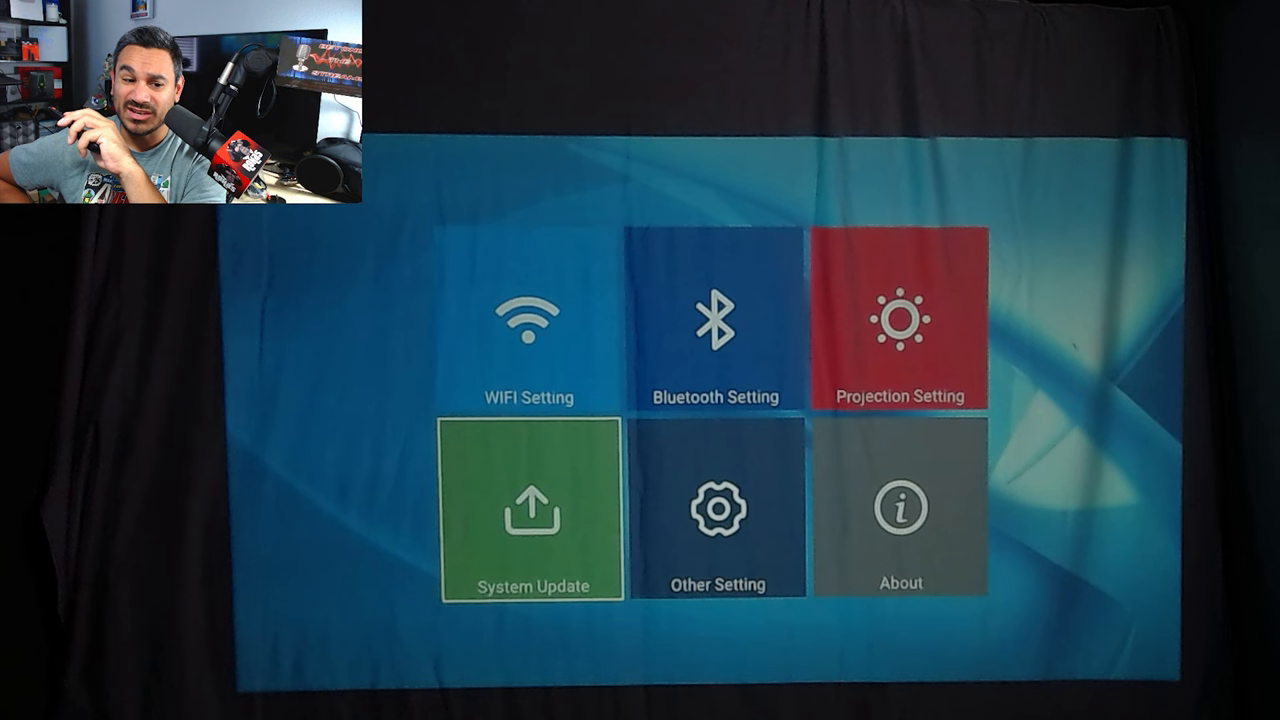
click(526, 510)
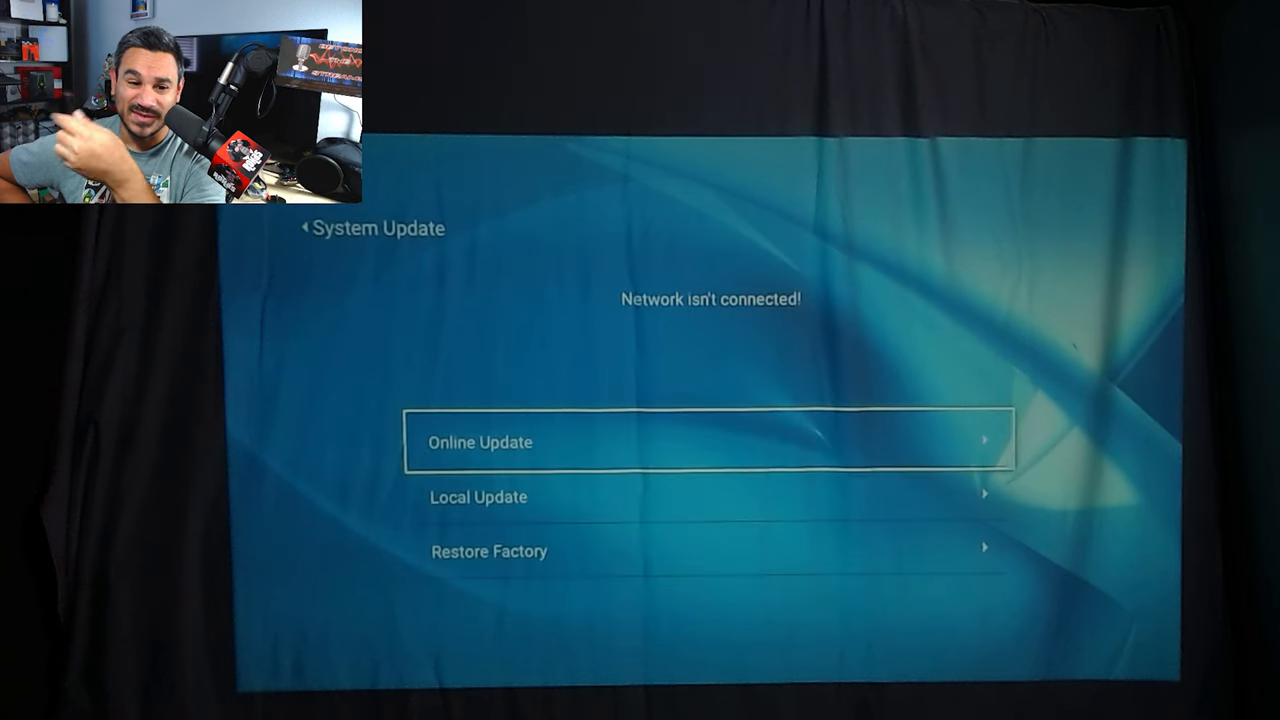